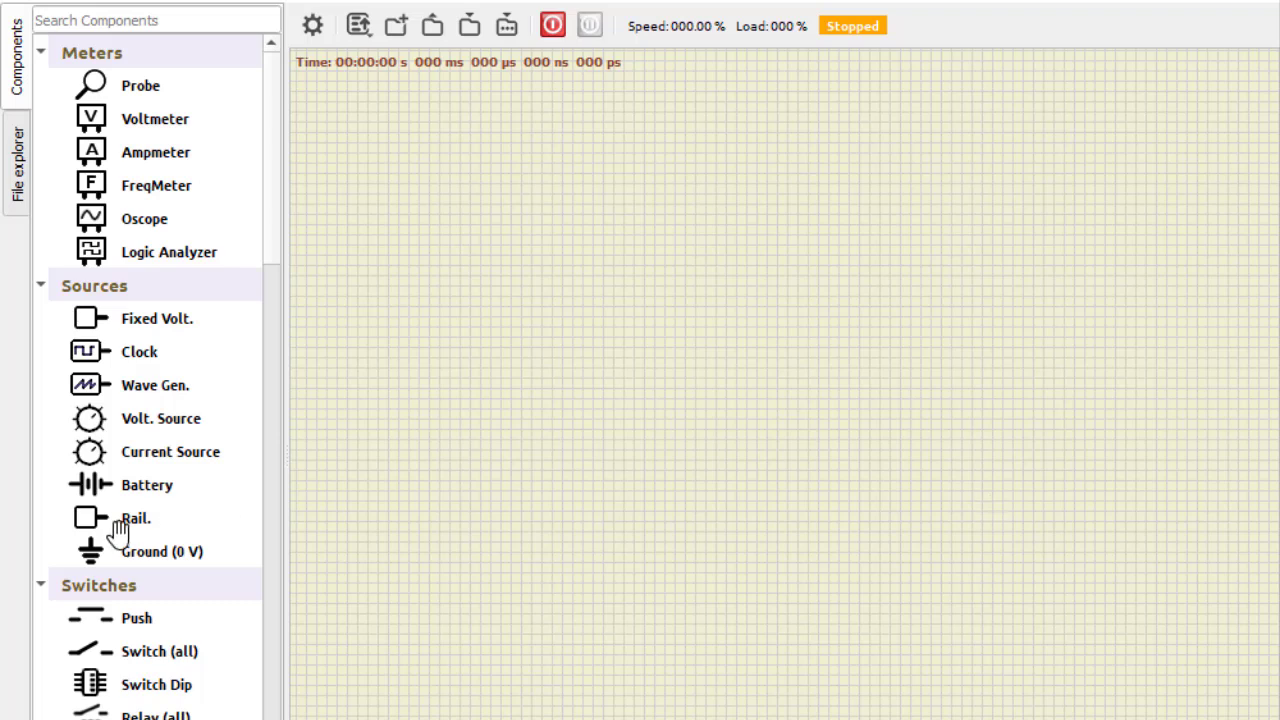
pyautogui.moveTo(158, 280)
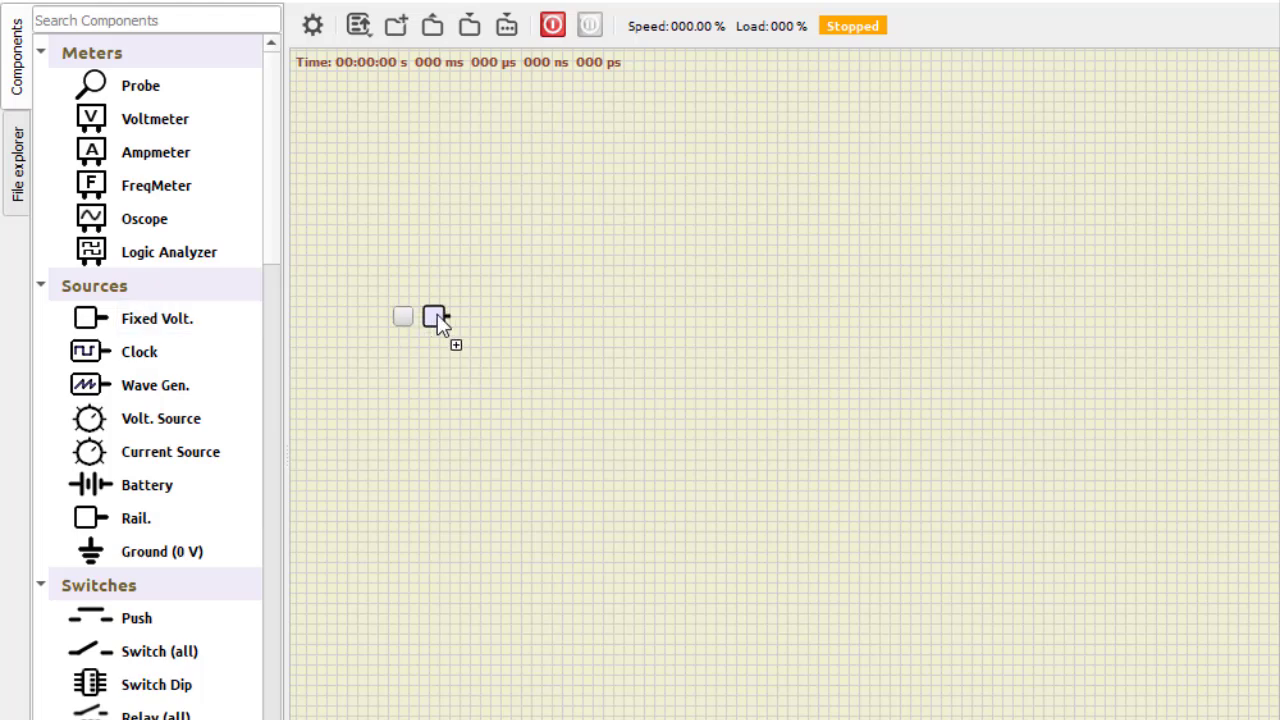
# - Place a fixed-voltage input source on the canvas and move it into position above the other
pyautogui.moveTo(436, 316); pyautogui.dragTo(384, 284)
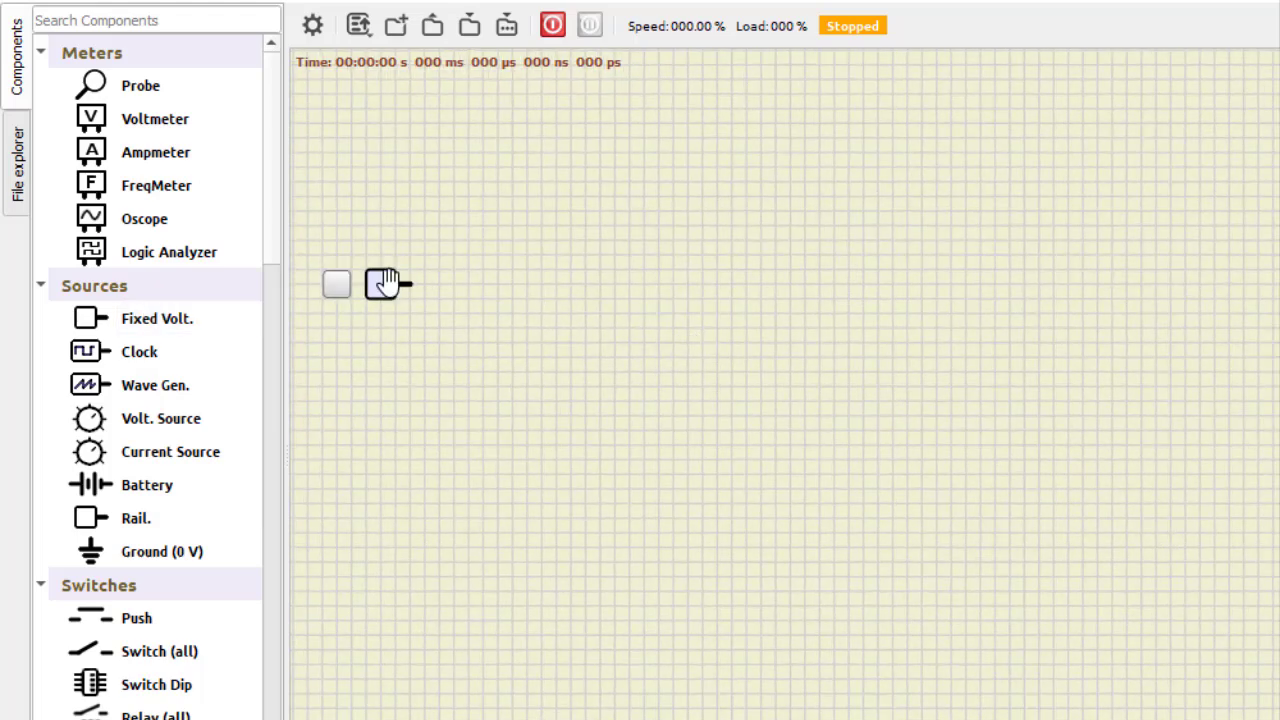
pyautogui.moveTo(384, 284); pyautogui.dragTo(476, 276)
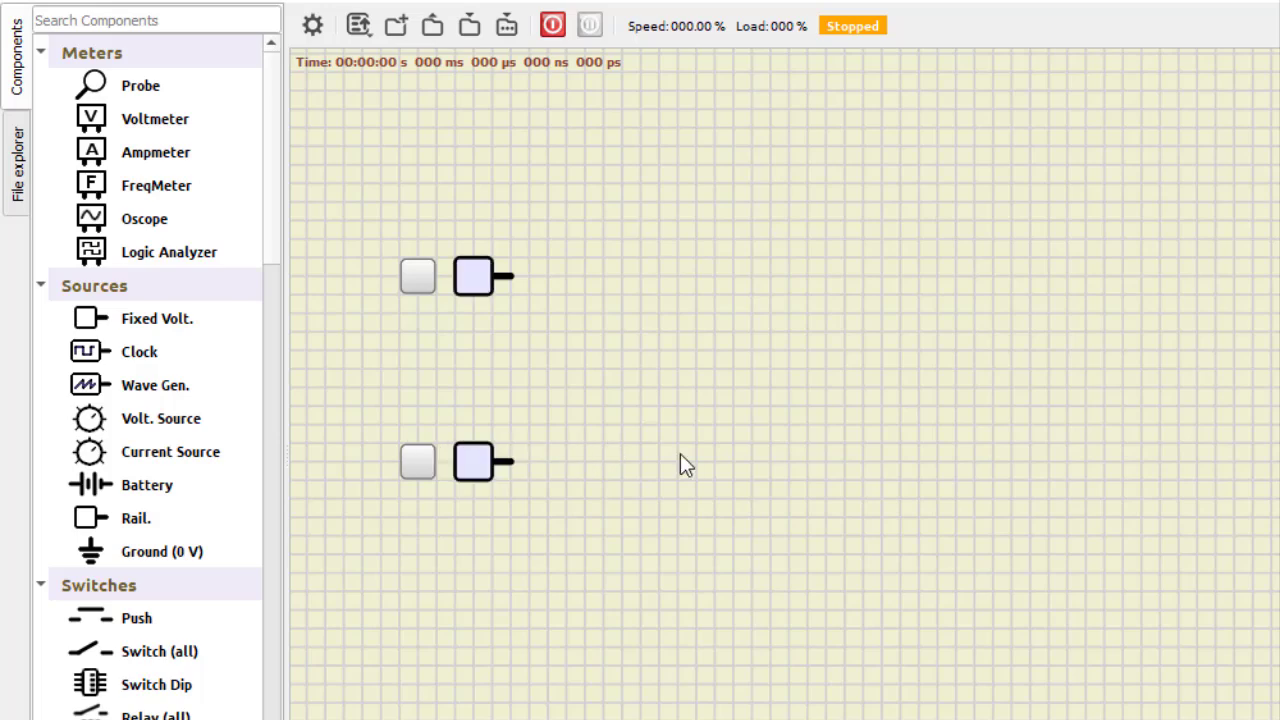
pyautogui.moveTo(148, 572)
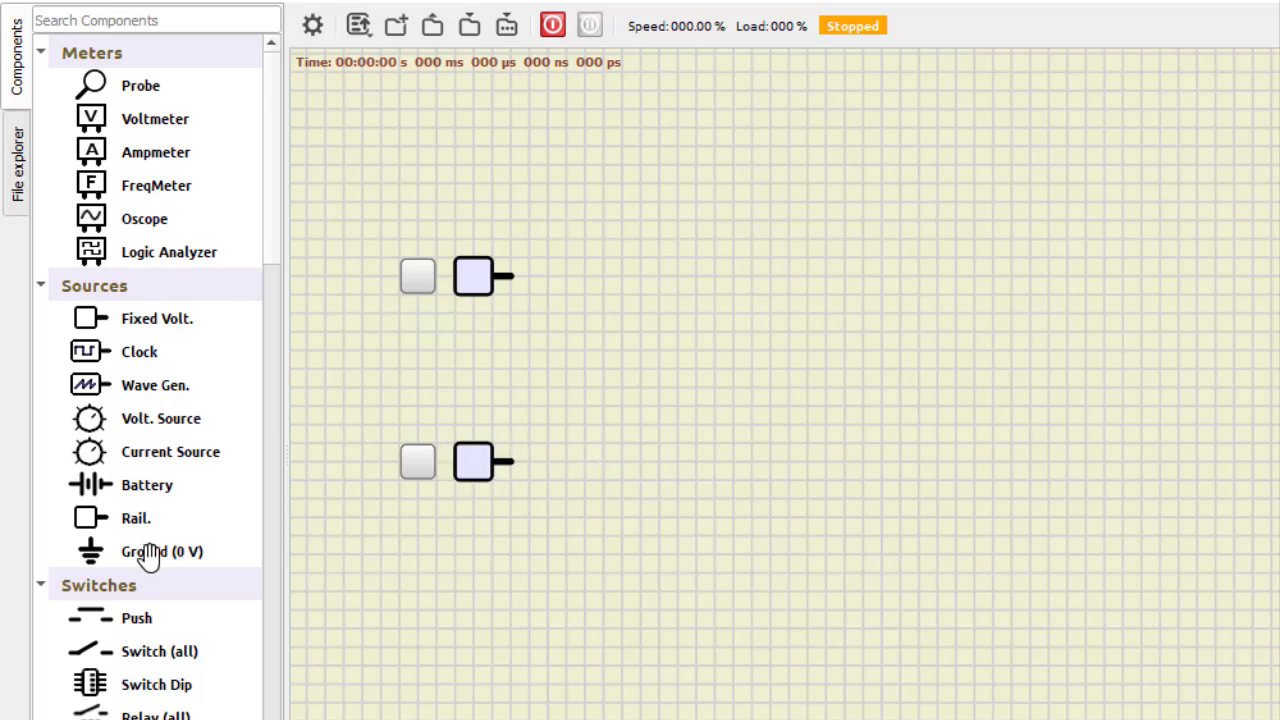
# - Place the XOR gate and buffer, then enable Invert Output so the buffer acts as a NOT gate
pyautogui.scroll(-3)
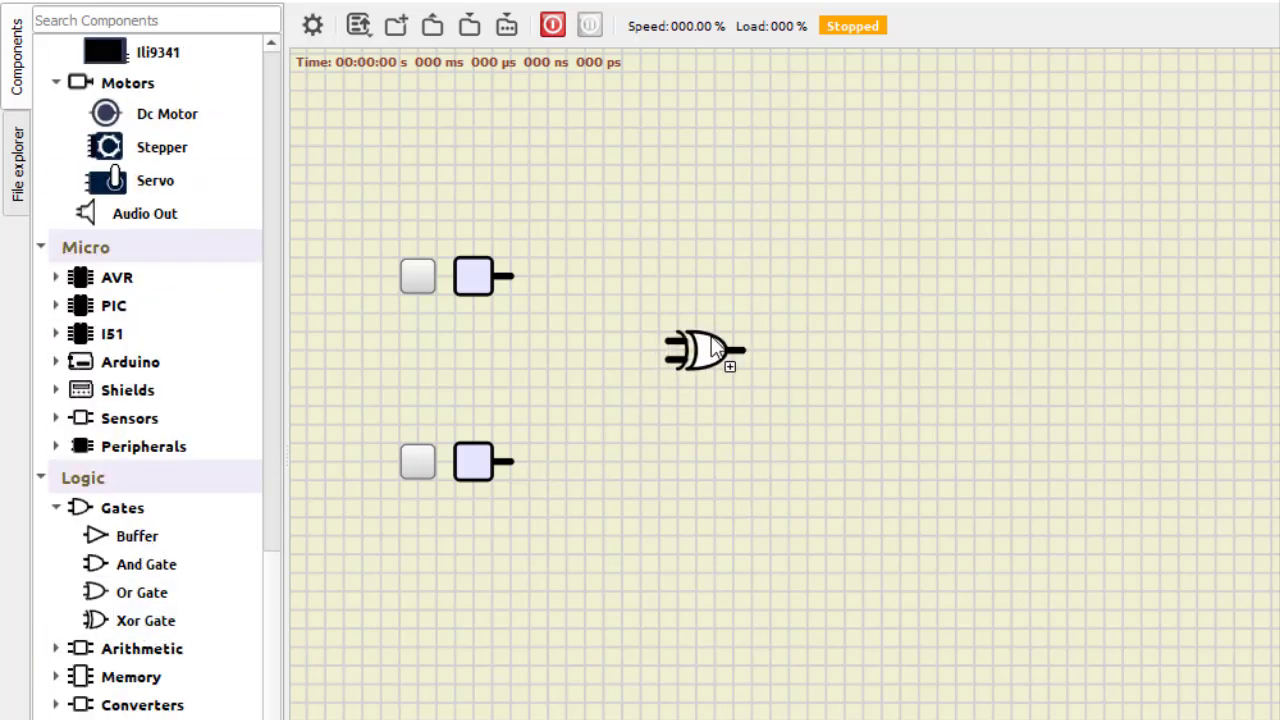
pyautogui.moveTo(704, 350); pyautogui.dragTo(750, 284)
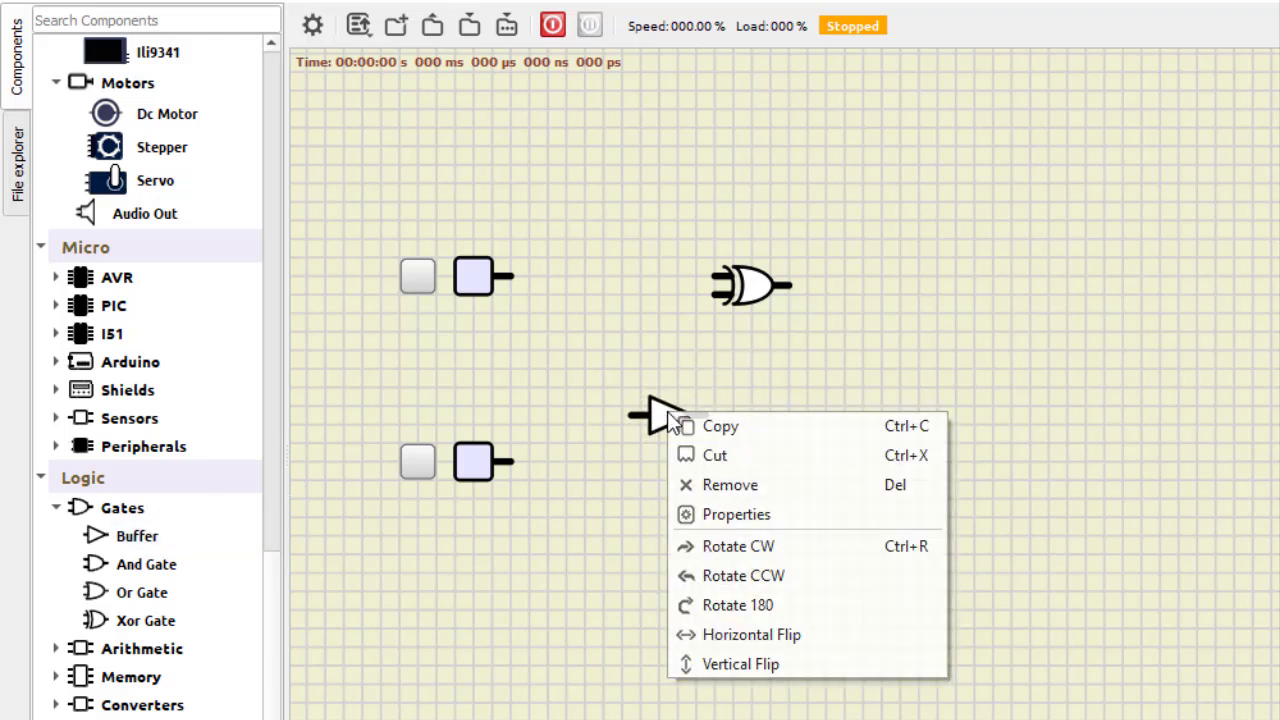
pyautogui.moveTo(648, 432)
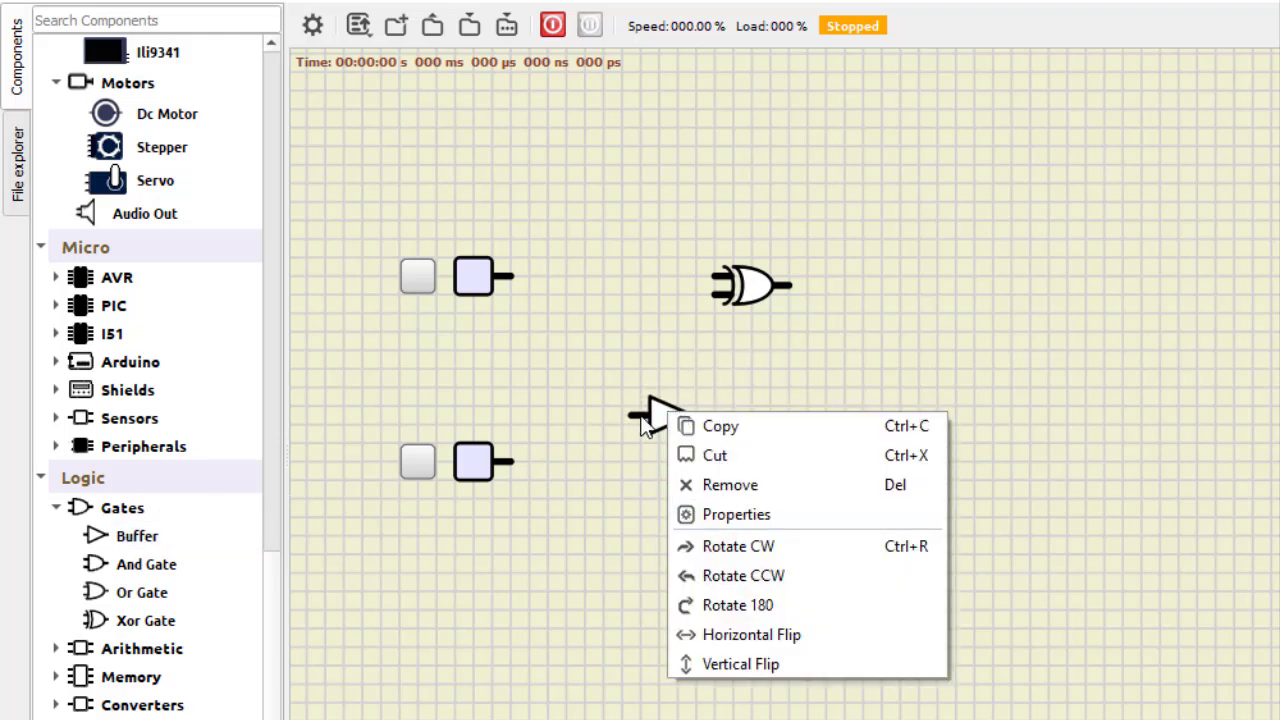
pyautogui.click(736, 514)
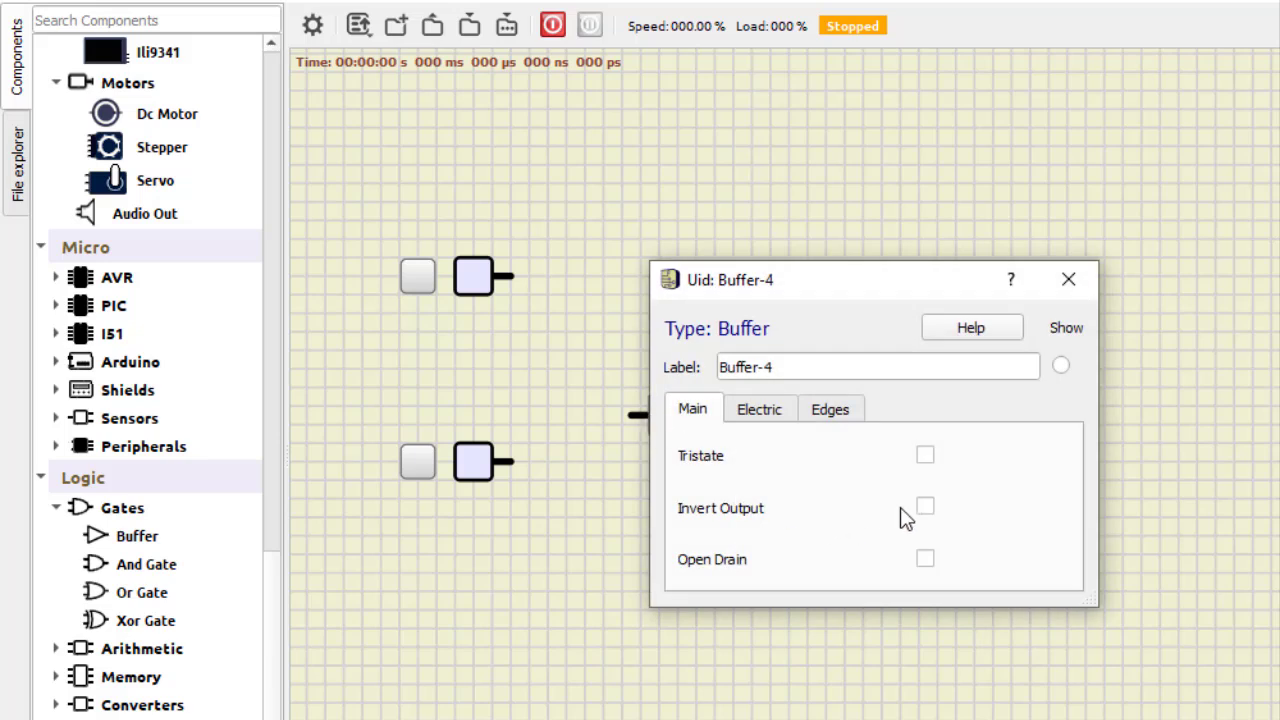
pyautogui.click(1068, 280)
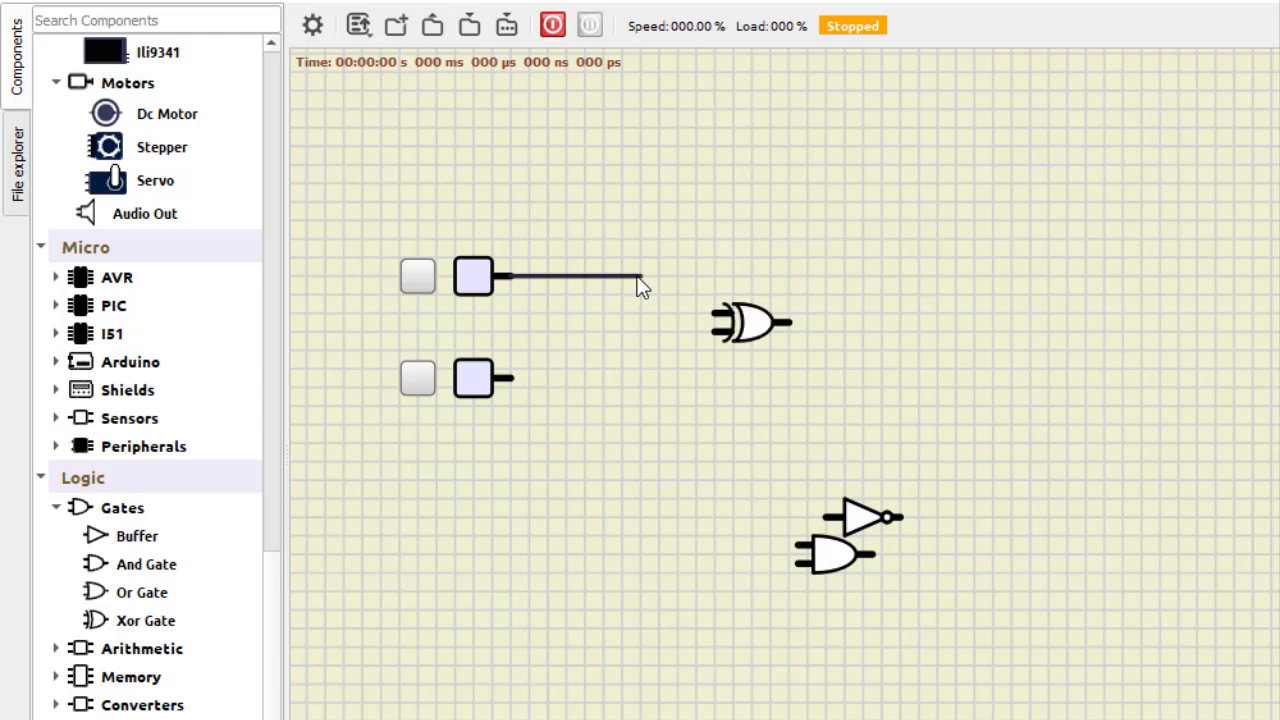
# - Wire the first input into the XOR gate and branch it down into the NOT gate
pyautogui.moveTo(640, 280); pyautogui.dragTo(710, 310)
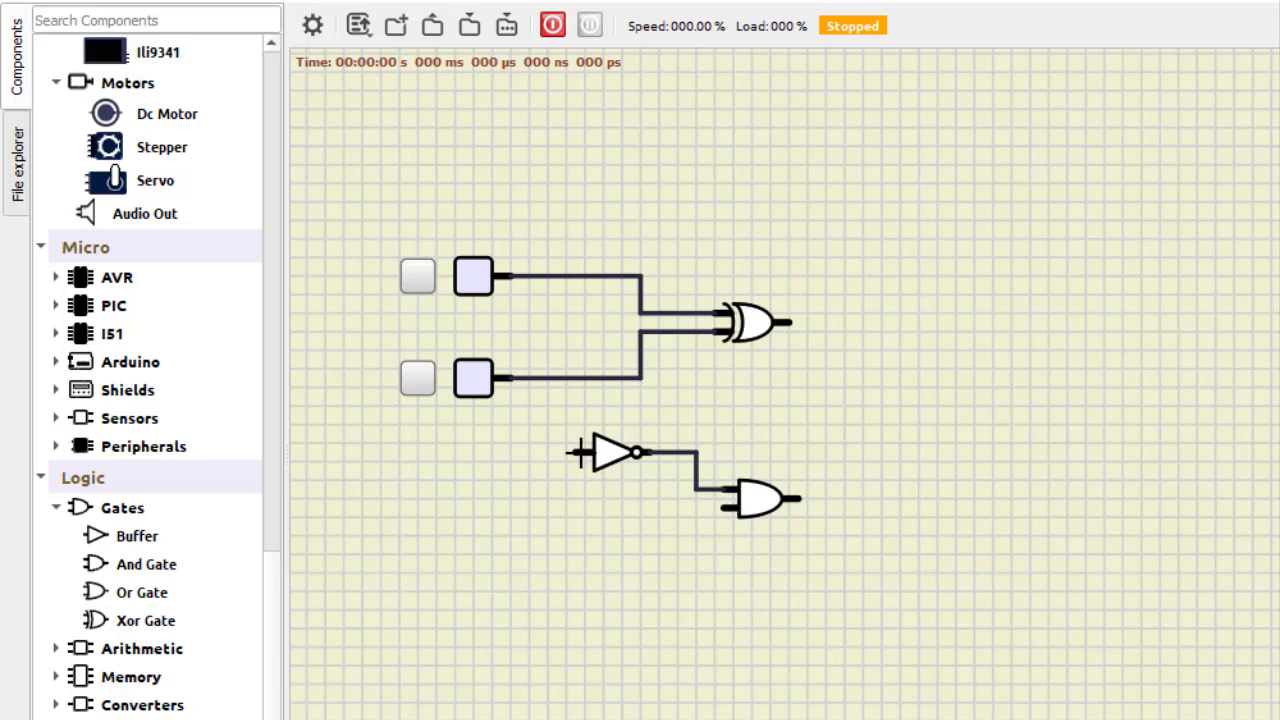
pyautogui.moveTo(576, 278); pyautogui.dragTo(576, 452)
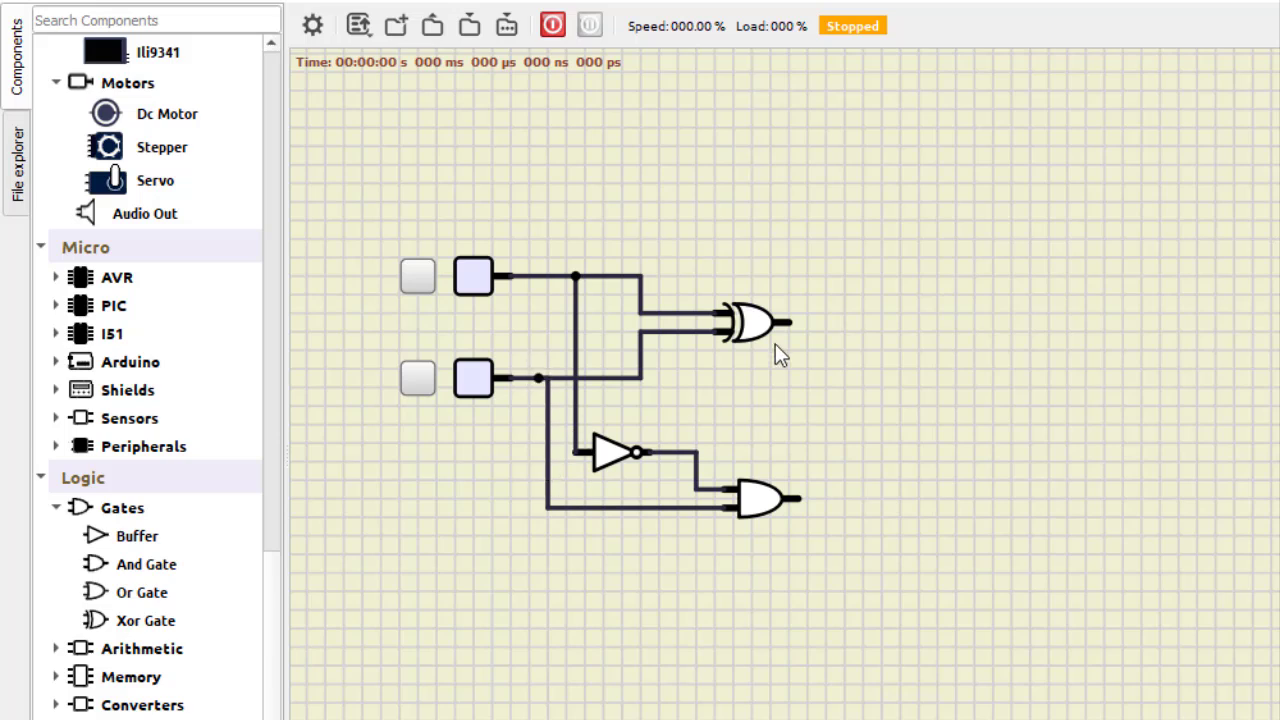
pyautogui.moveTo(842, 364)
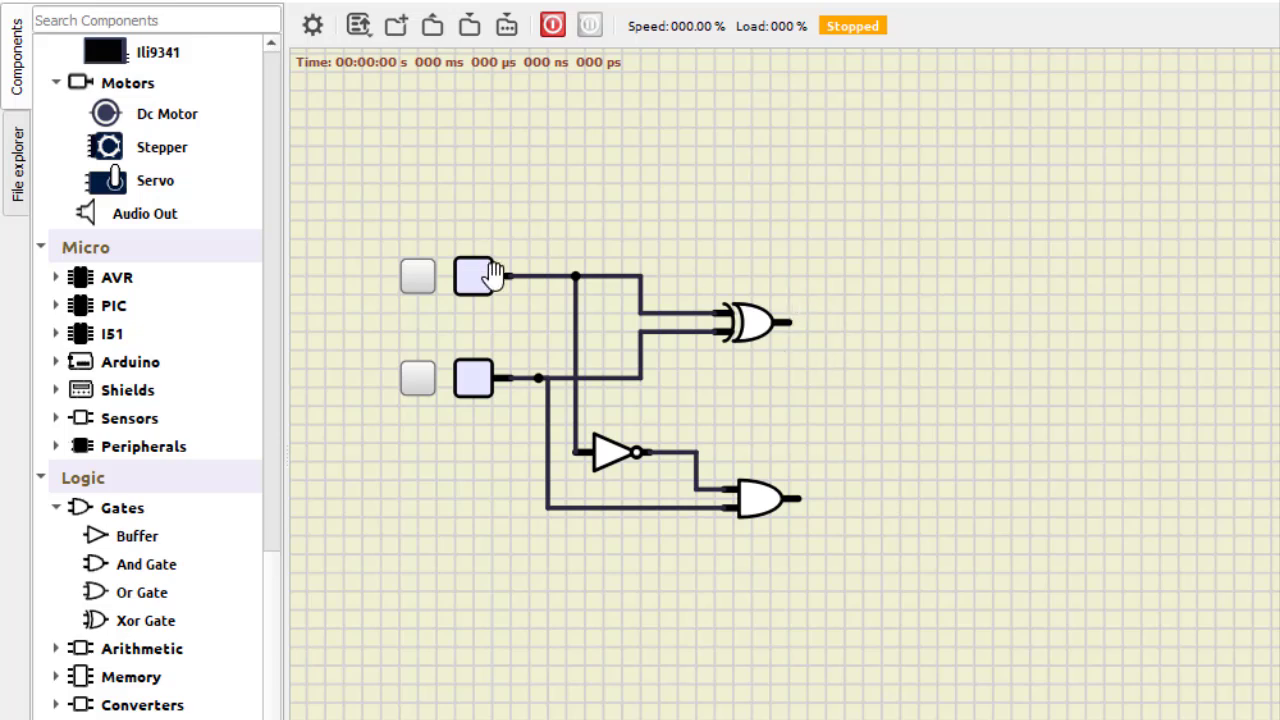
# - Attach probes to the XOR and AND outputs and power on the simulation
pyautogui.scroll(-3)
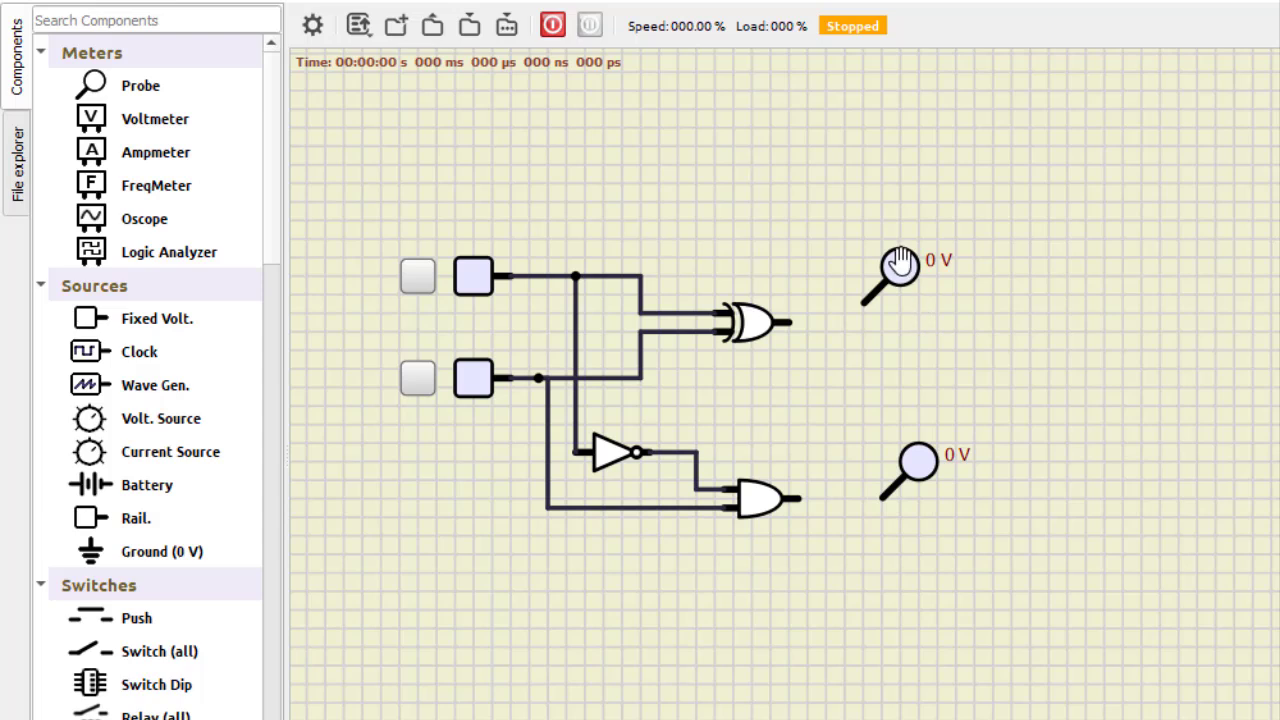
pyautogui.moveTo(168, 116)
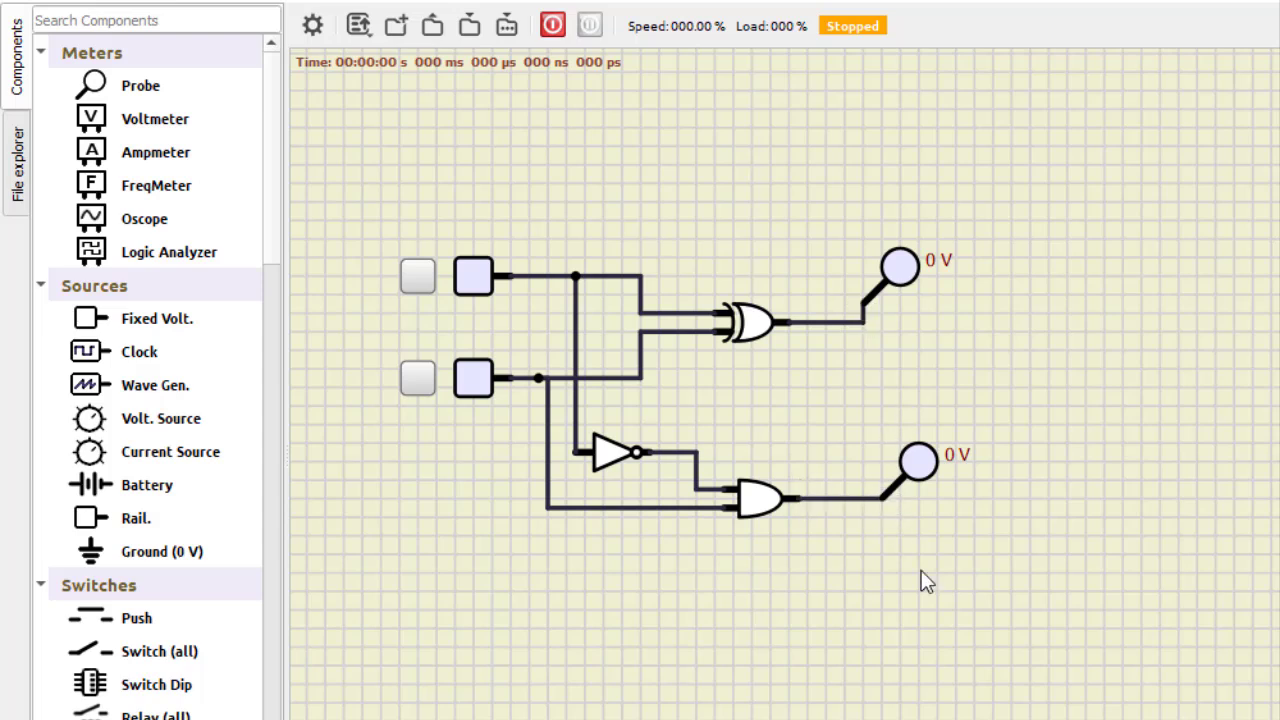
pyautogui.click(586, 24)
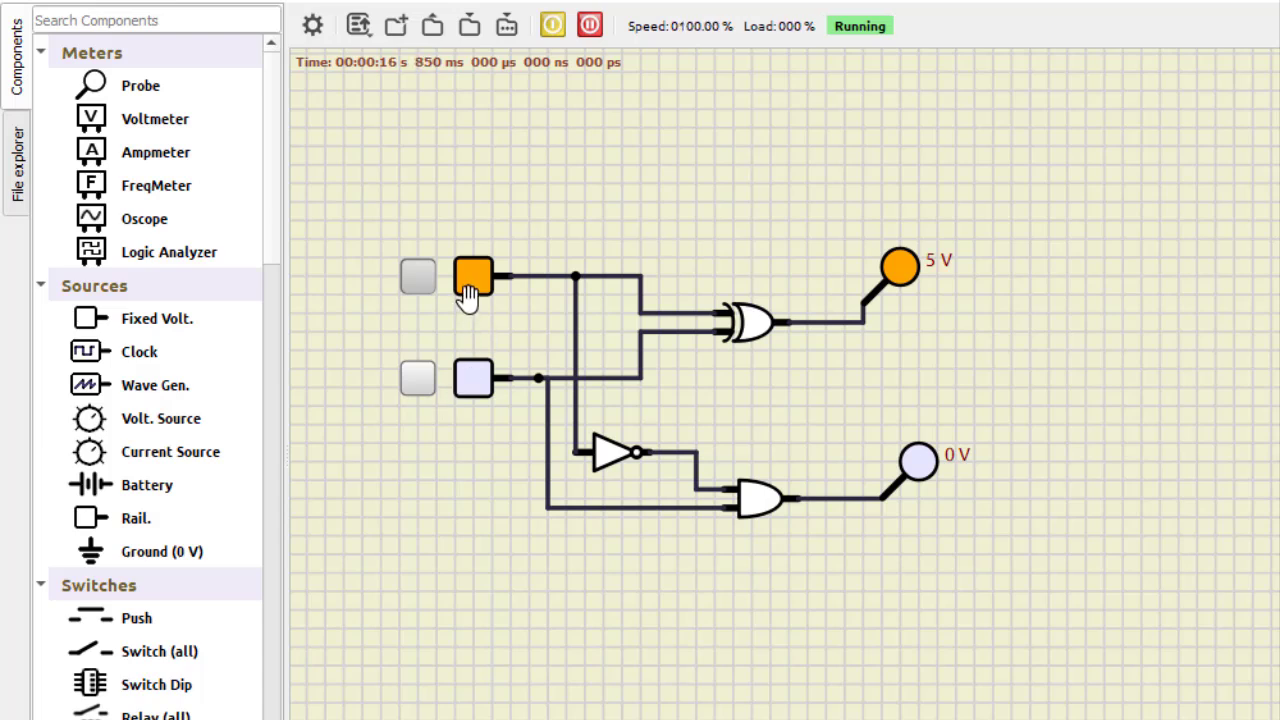
# - Switch the second input high so both probes read 0 V
pyautogui.click(472, 378)
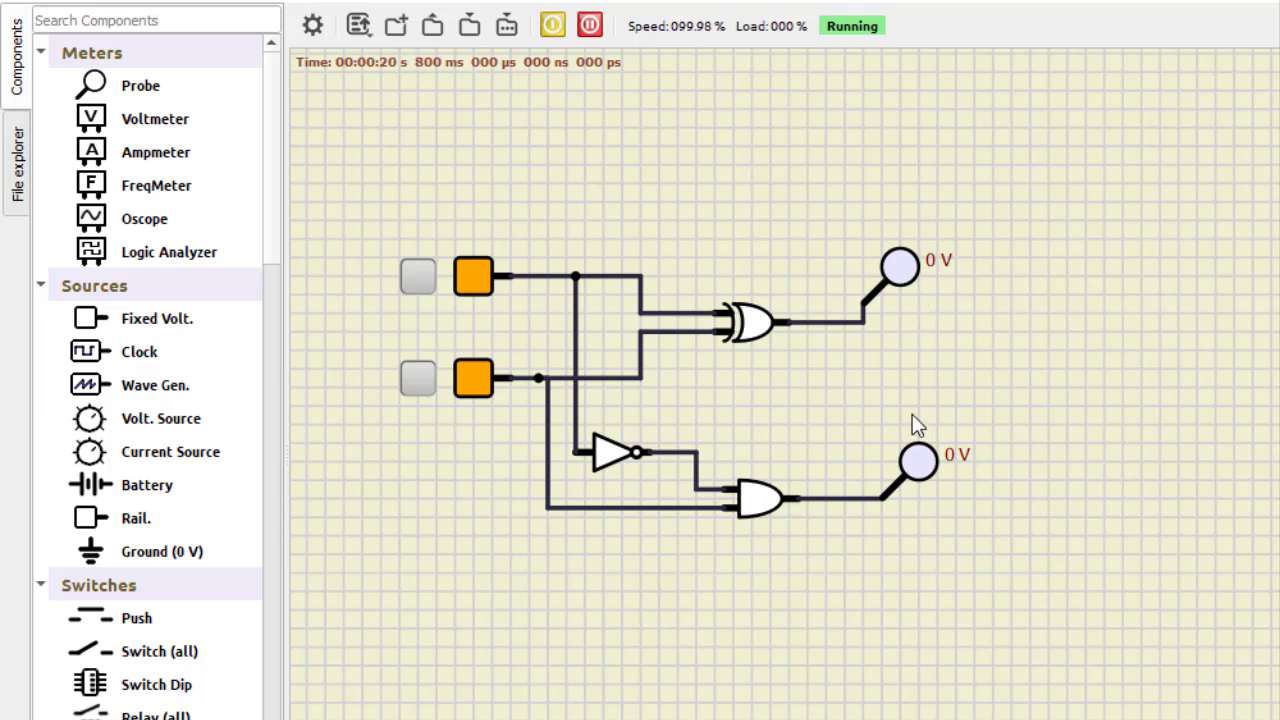
pyautogui.moveTo(1048, 292)
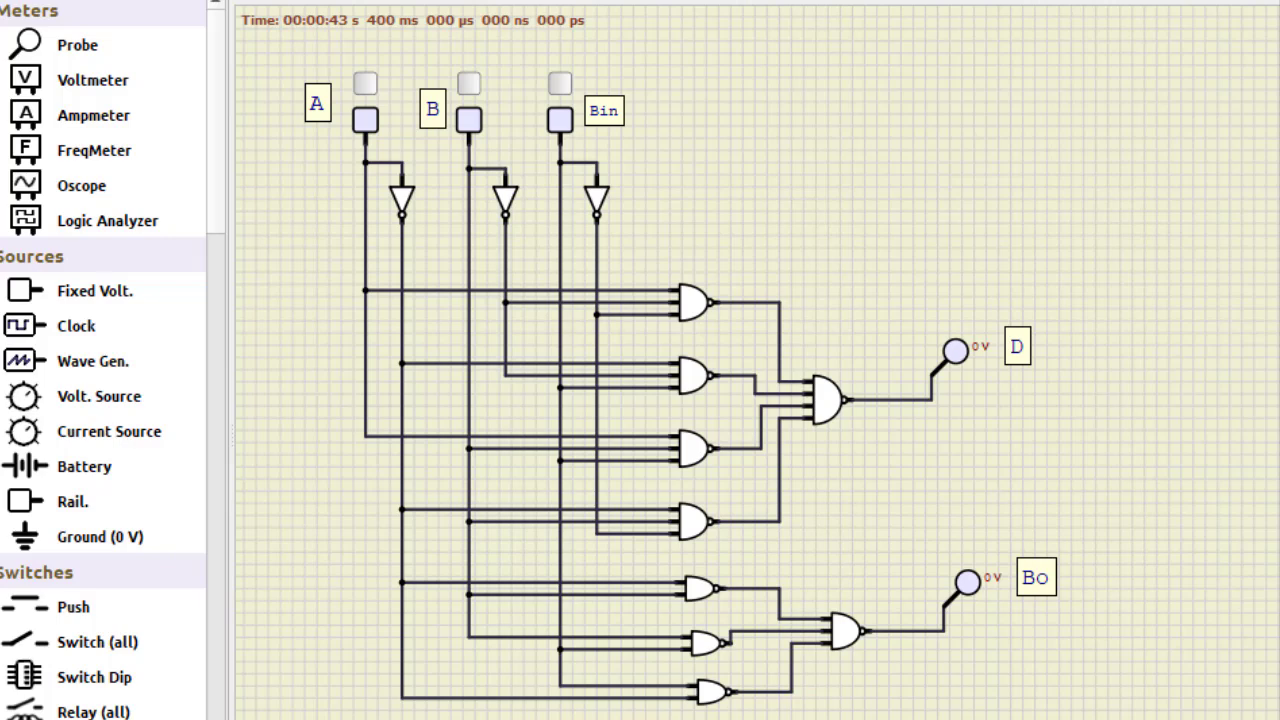
pyautogui.moveTo(696, 252)
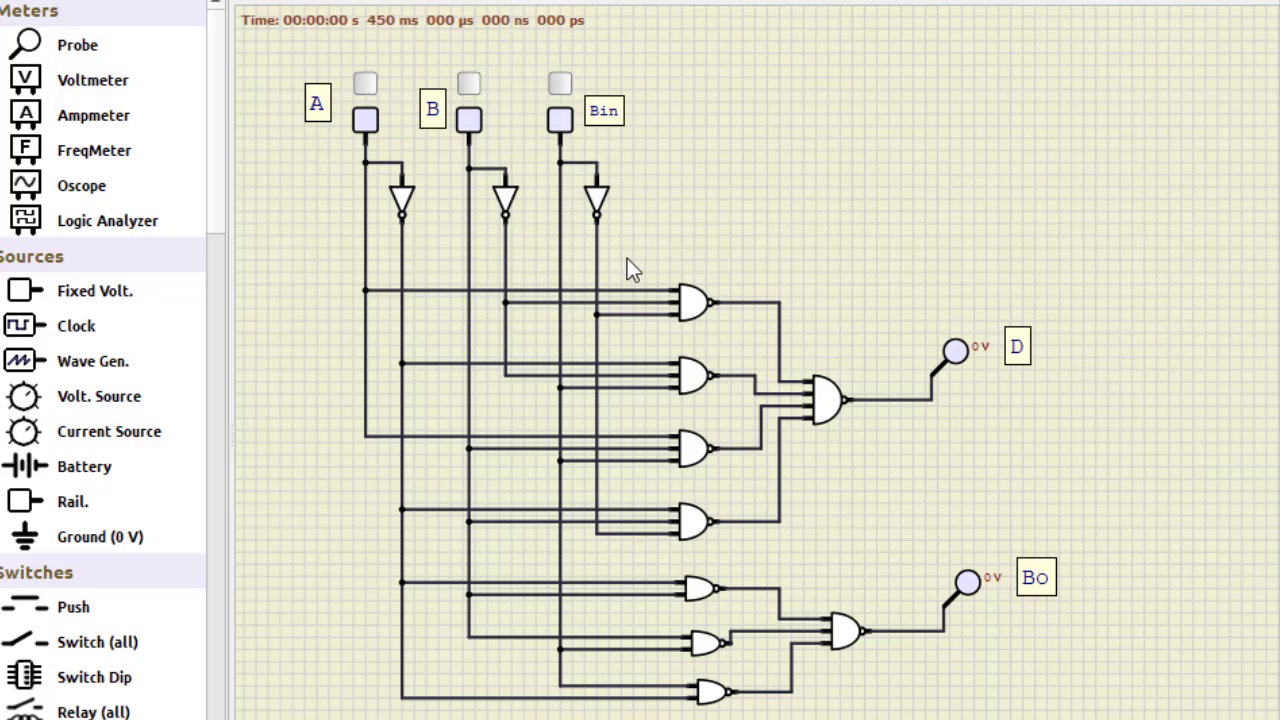
pyautogui.moveTo(772, 474)
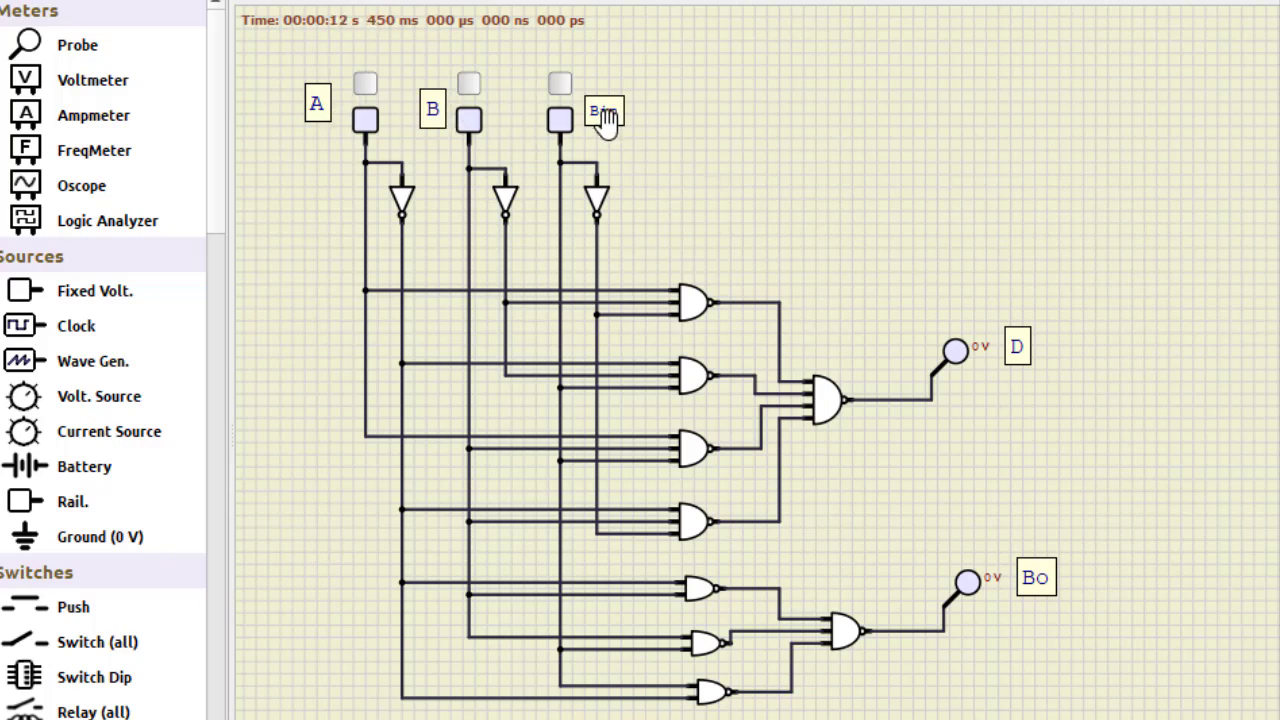
pyautogui.moveTo(1002, 400)
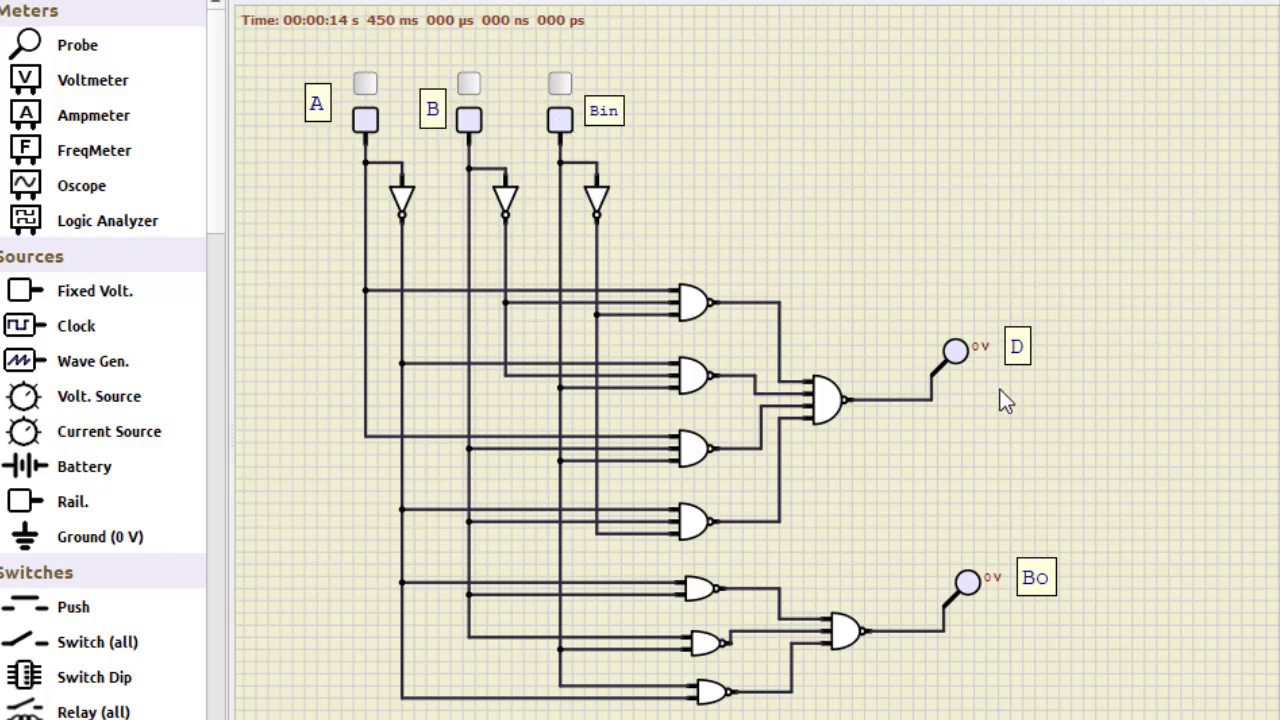
pyautogui.moveTo(1038, 584)
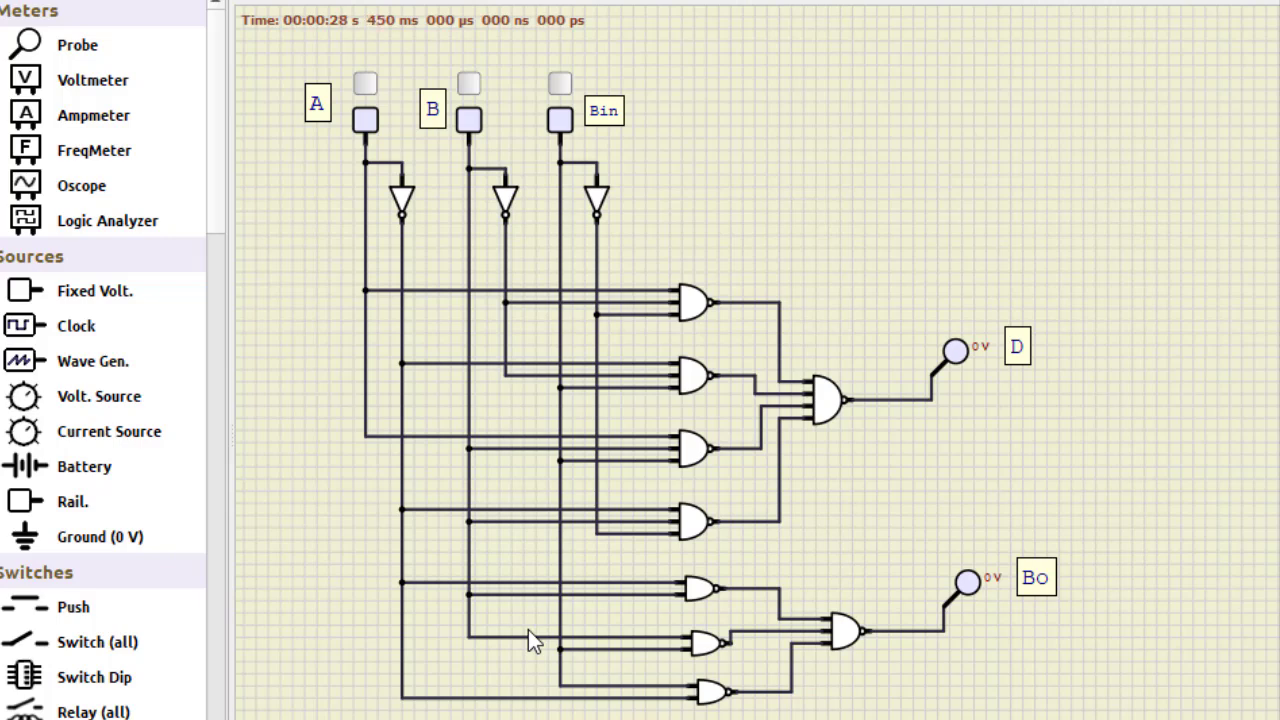
pyautogui.moveTo(1100, 444)
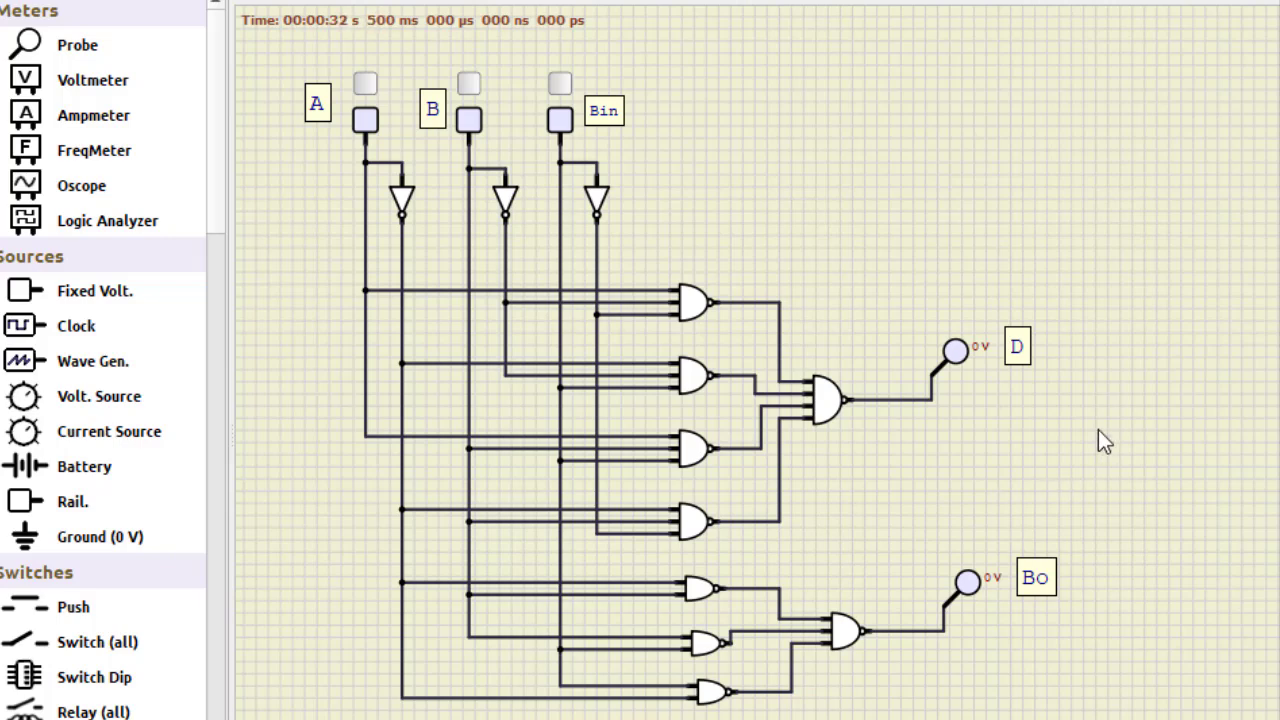
pyautogui.moveTo(968, 280)
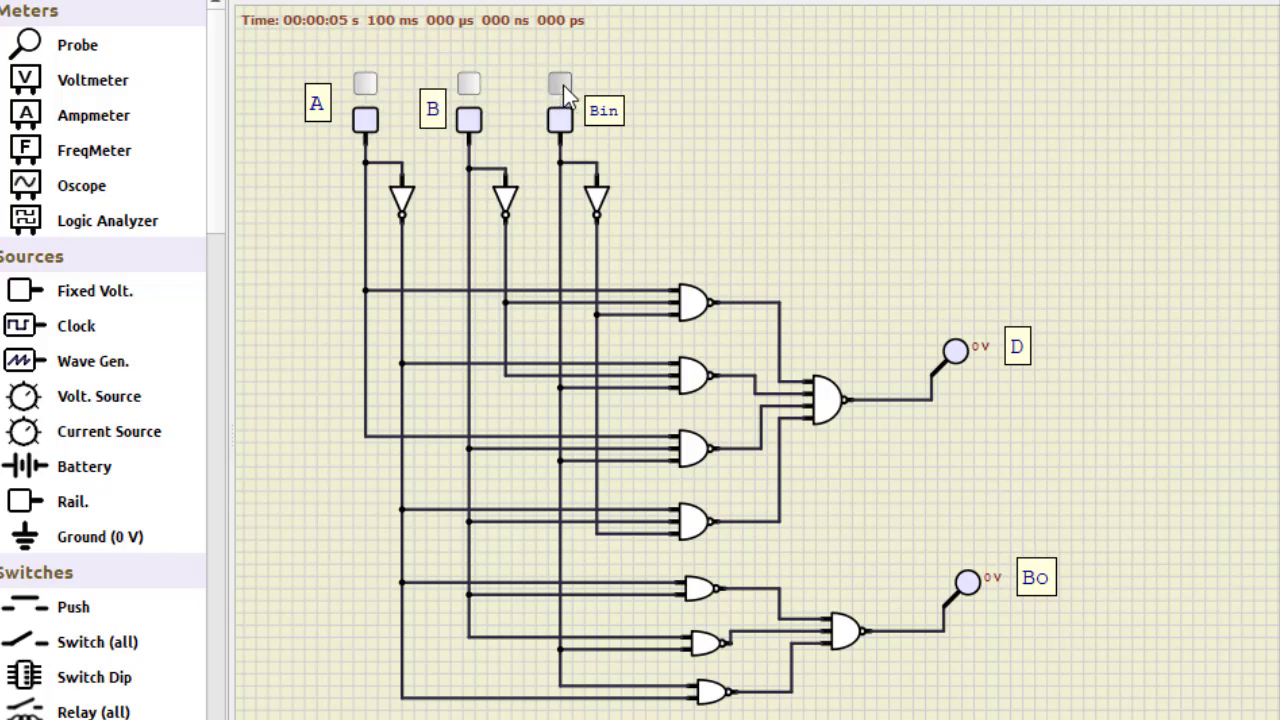
# - Toggle Bin, then B, then B with Bin, then only A high, watching D and Bo
pyautogui.click(556, 118)
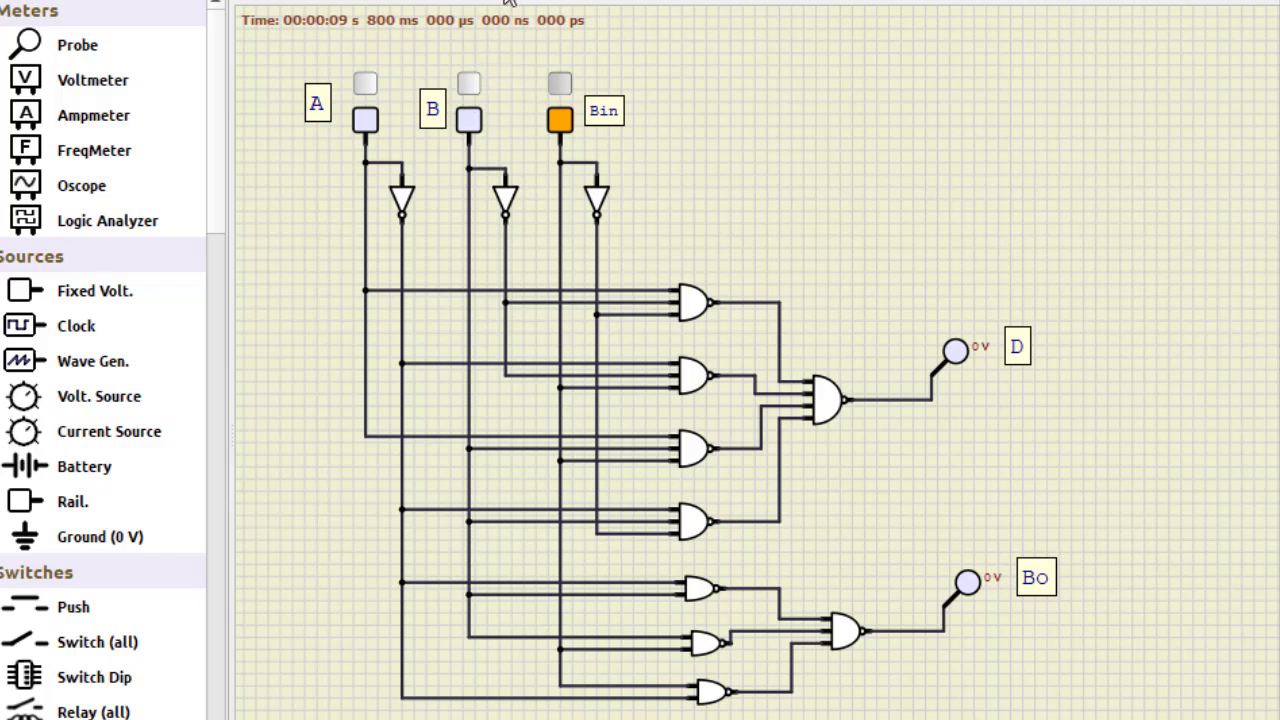
pyautogui.click(466, 120)
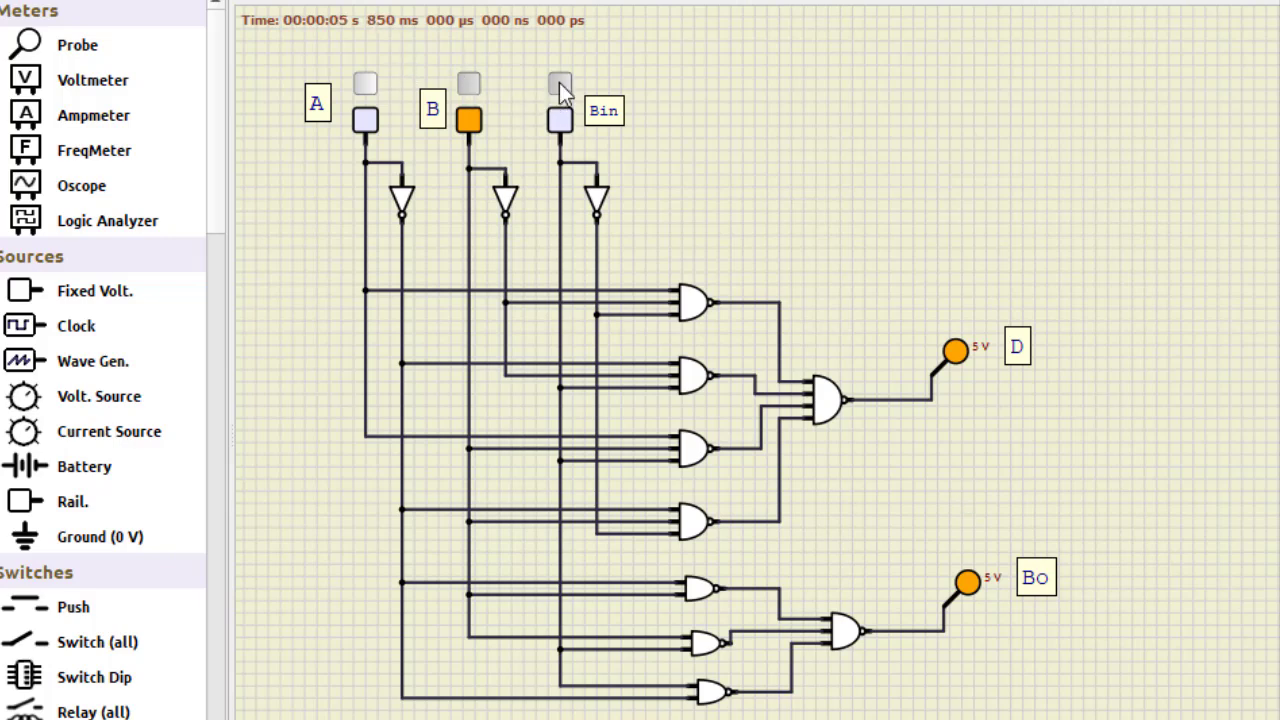
pyautogui.click(556, 120)
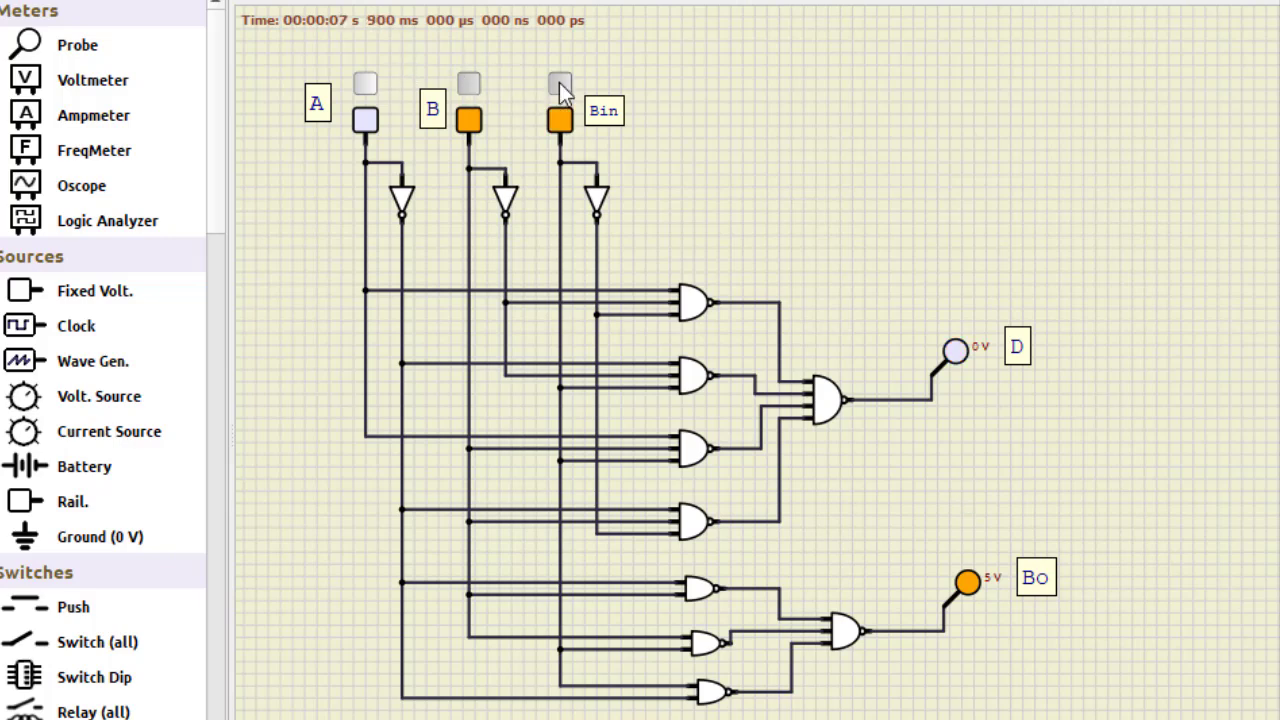
pyautogui.click(364, 120)
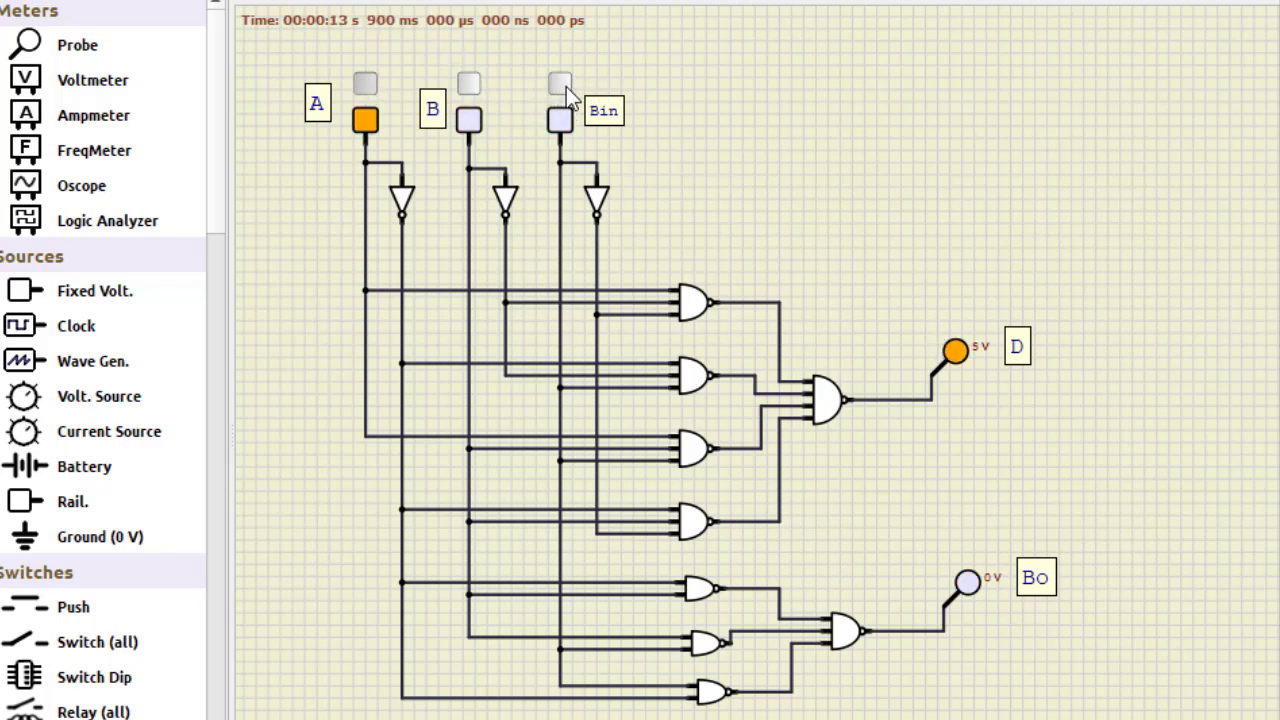
# - Test A with Bin, A with B, and finally all three high giving 5 V on D and Bo
pyautogui.click(558, 120)
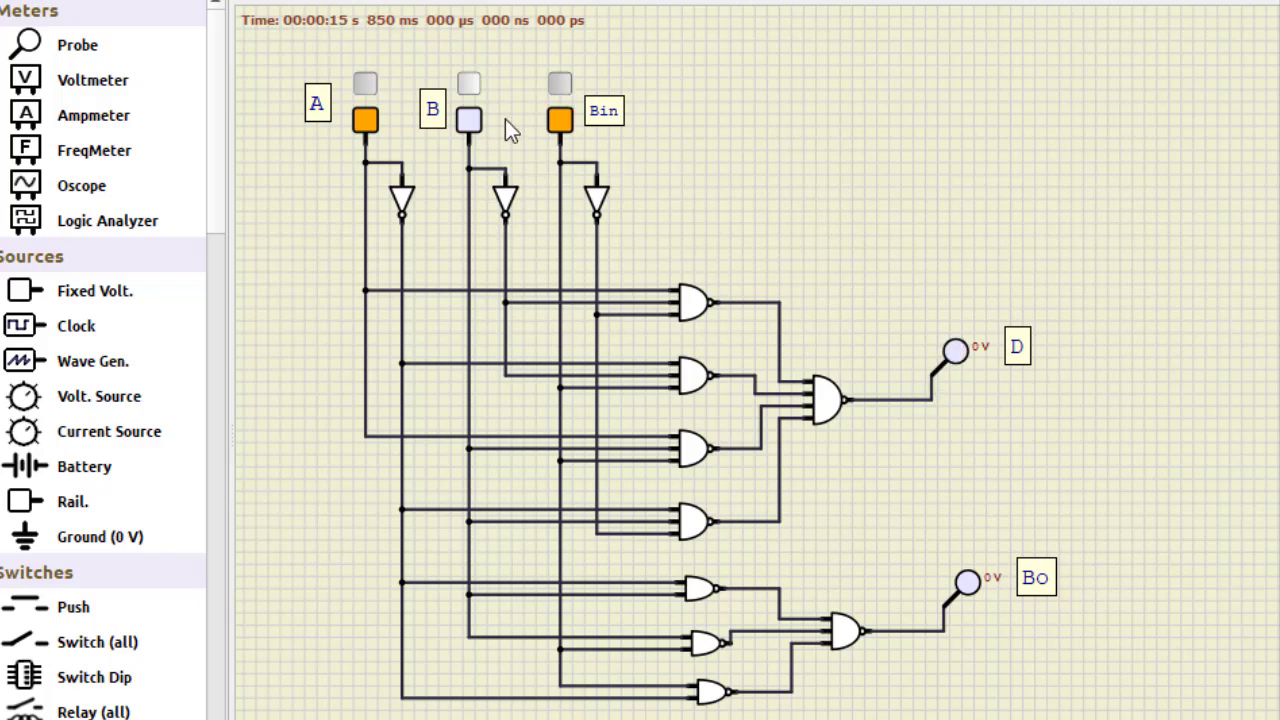
pyautogui.click(464, 120)
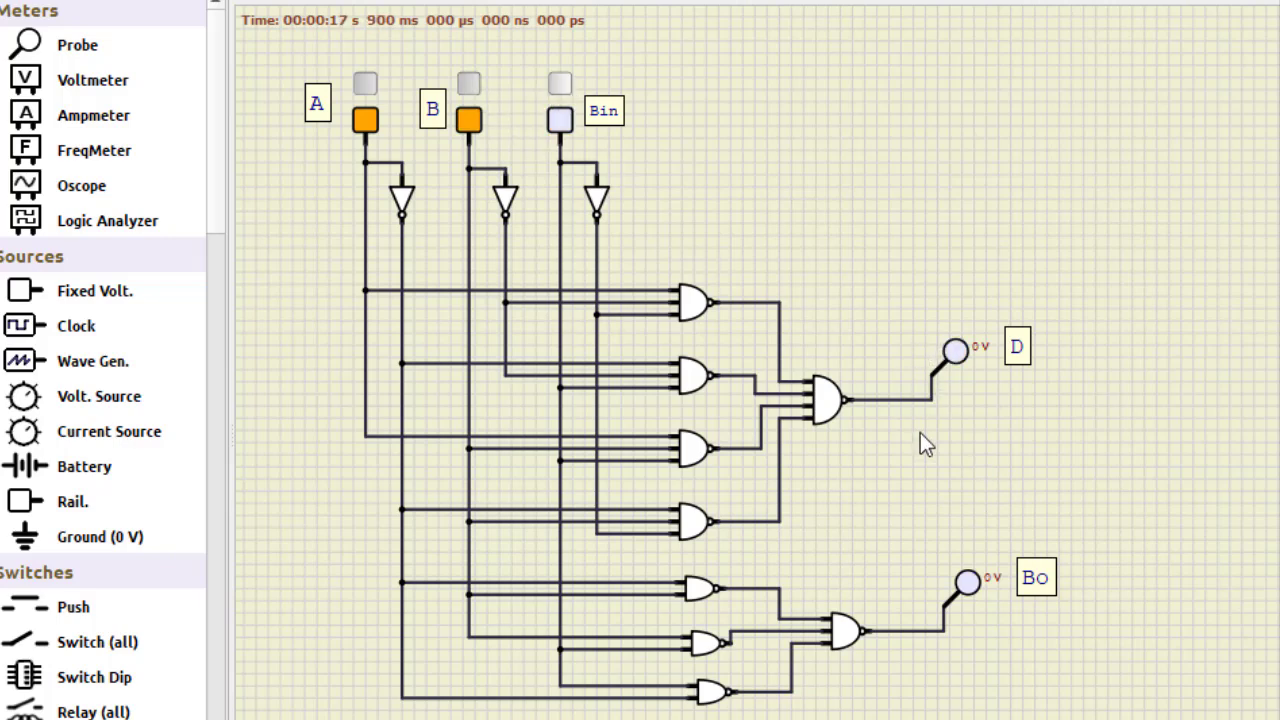
pyautogui.click(556, 118)
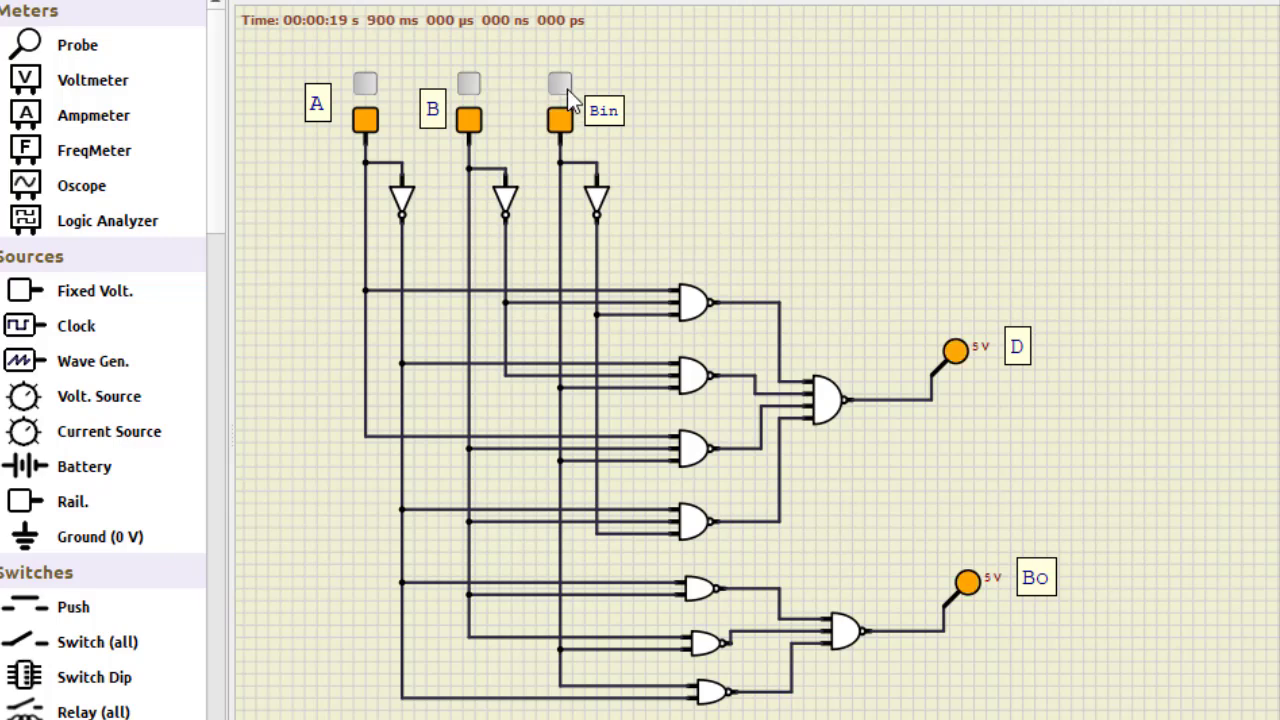